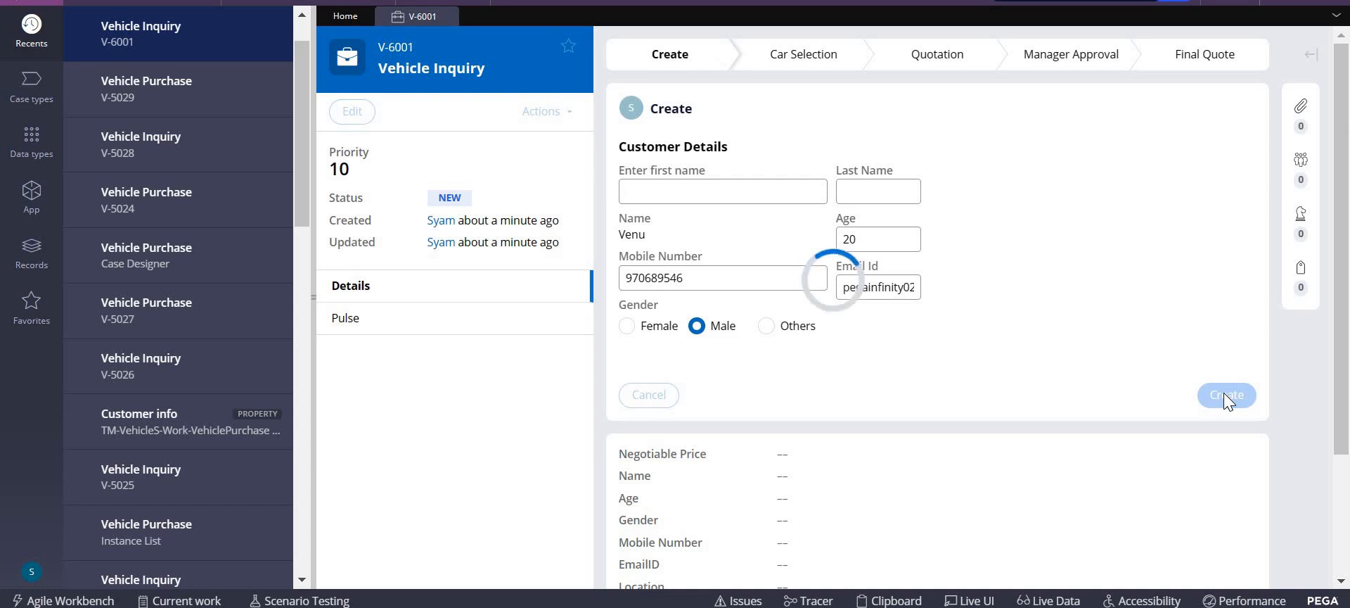
Submit customer details, filter Select Make to Tata, and expand the first Altroz row
{"action": "left_click", "coordinate": [1226, 395]}
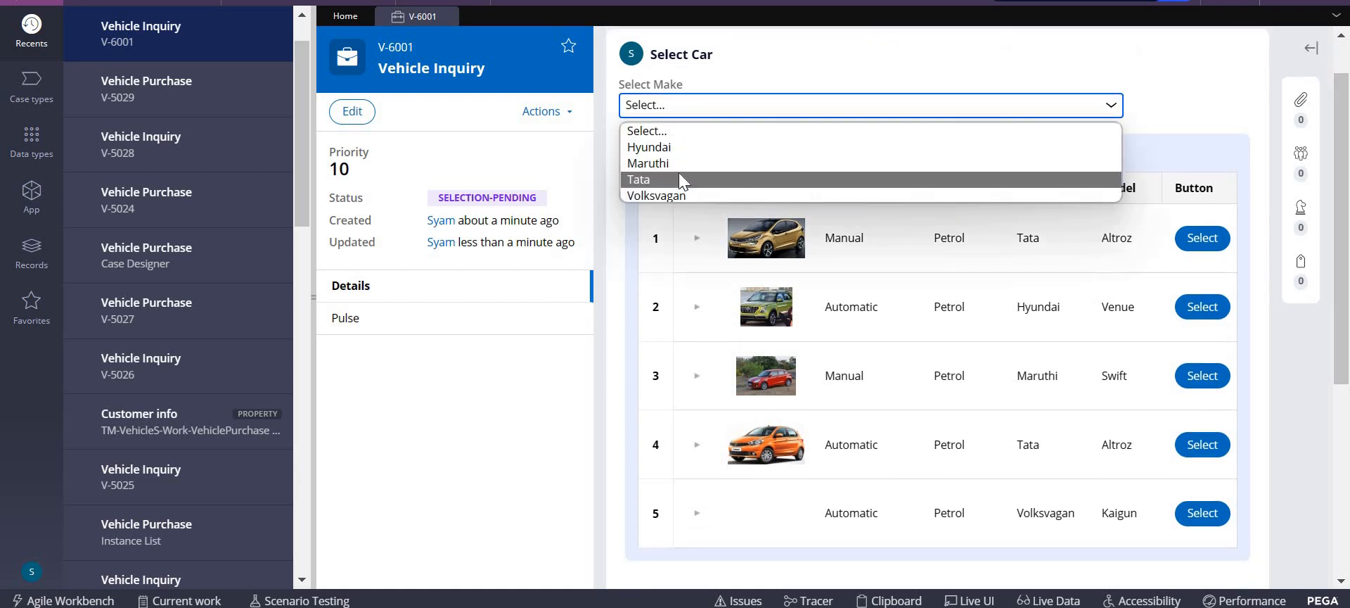
{"action": "left_click", "coordinate": [639, 180]}
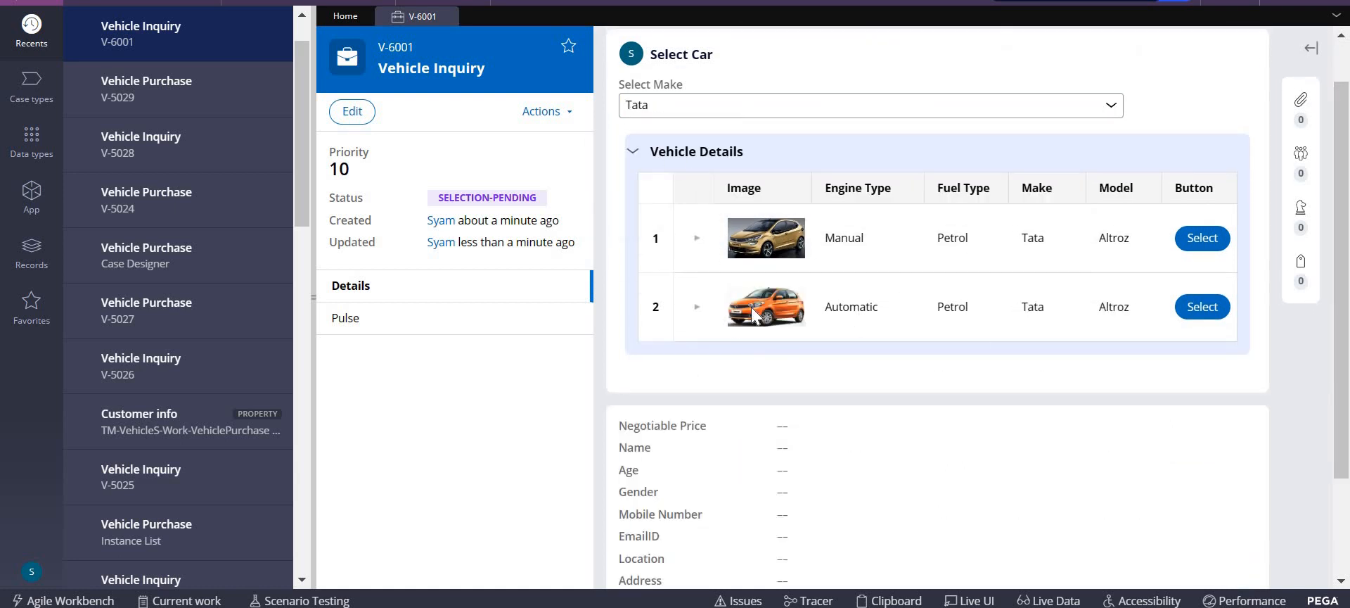
{"action": "mouse_move", "coordinate": [814, 226]}
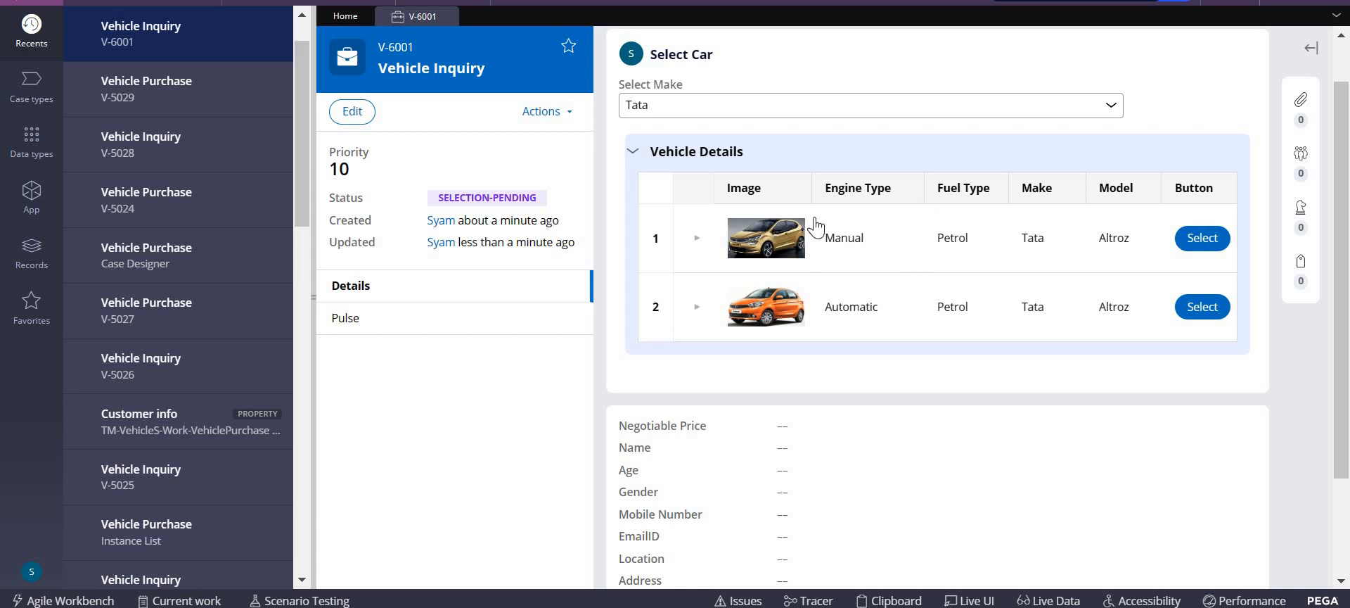
{"action": "mouse_move", "coordinate": [982, 260]}
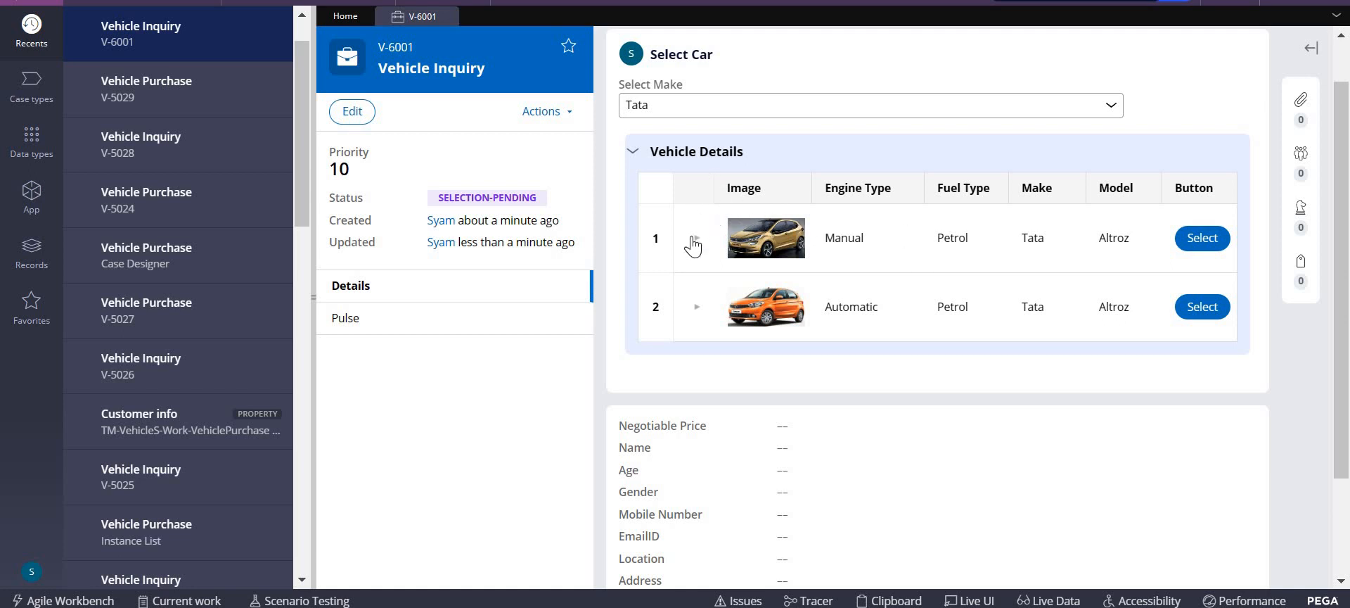
{"action": "mouse_move", "coordinate": [695, 239]}
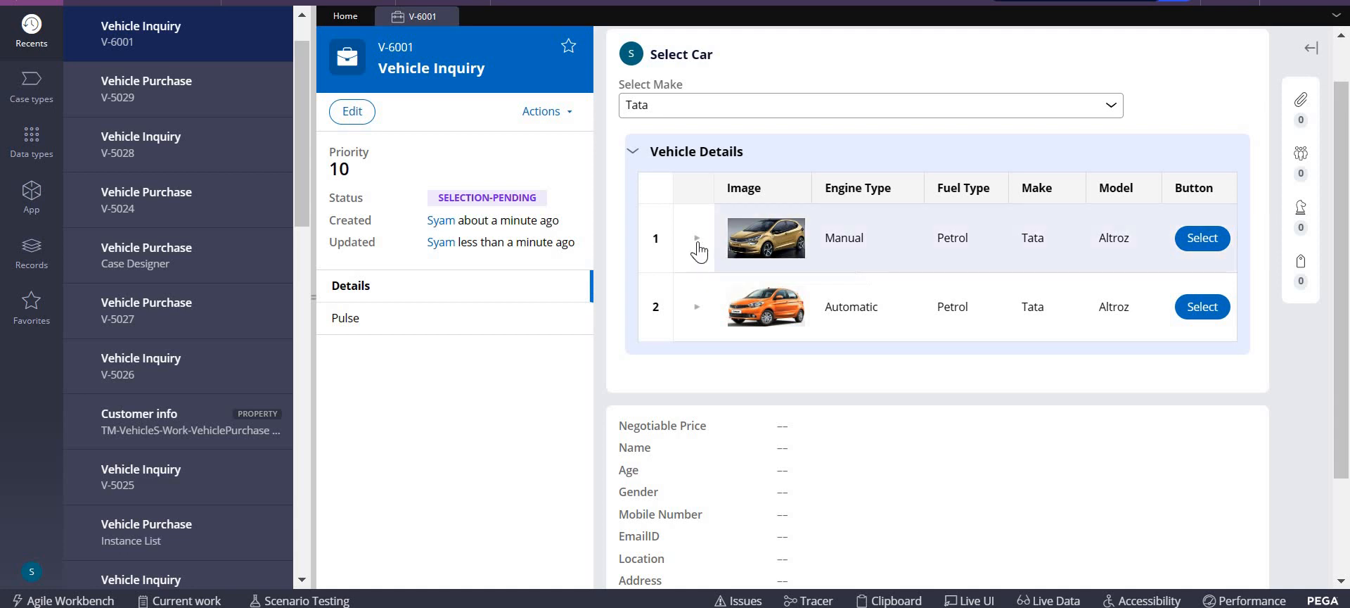
{"action": "left_click", "coordinate": [698, 238]}
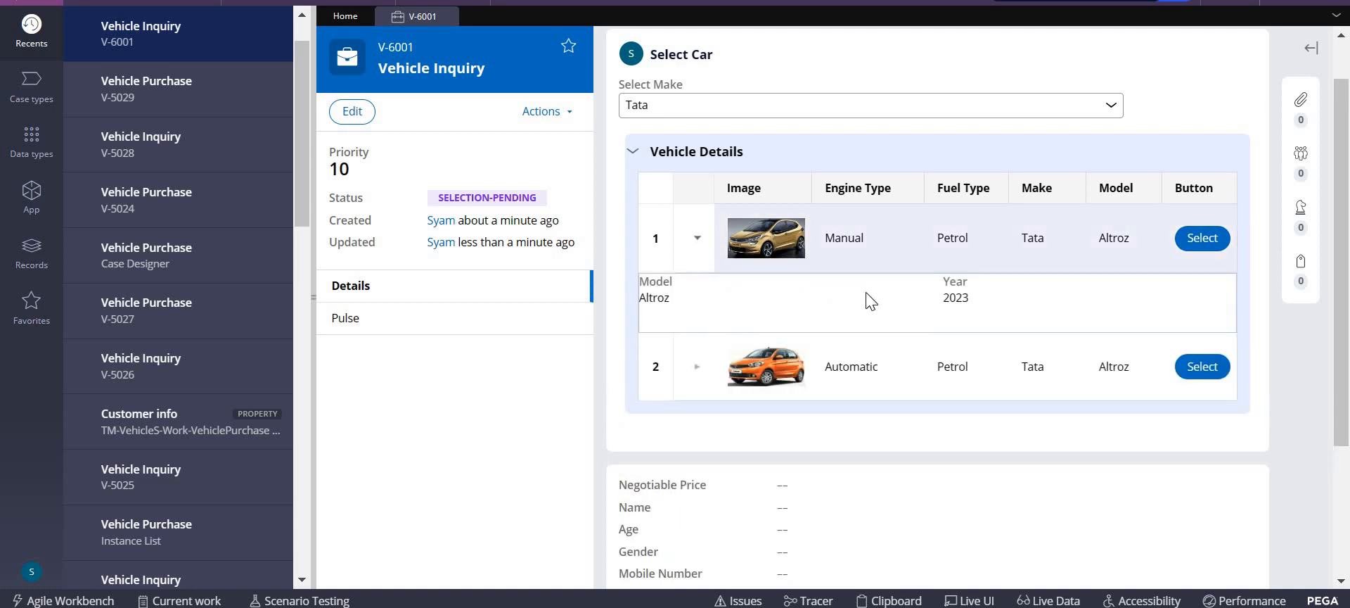
{"action": "mouse_move", "coordinate": [840, 297]}
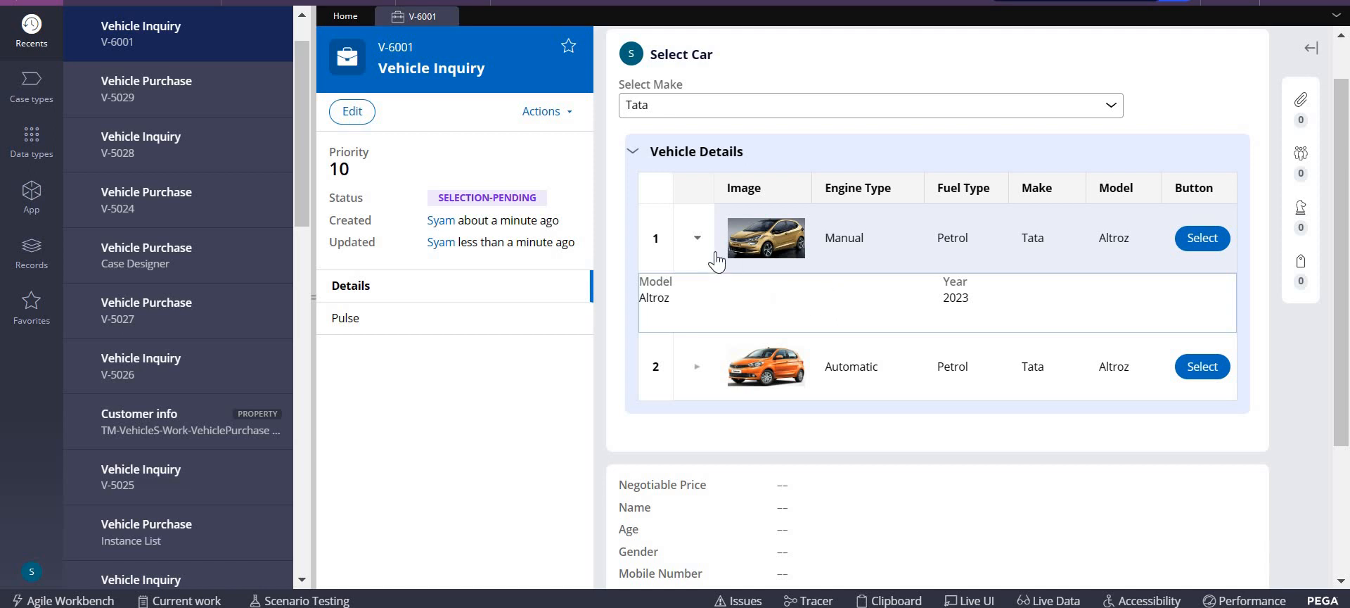
{"action": "mouse_move", "coordinate": [879, 231]}
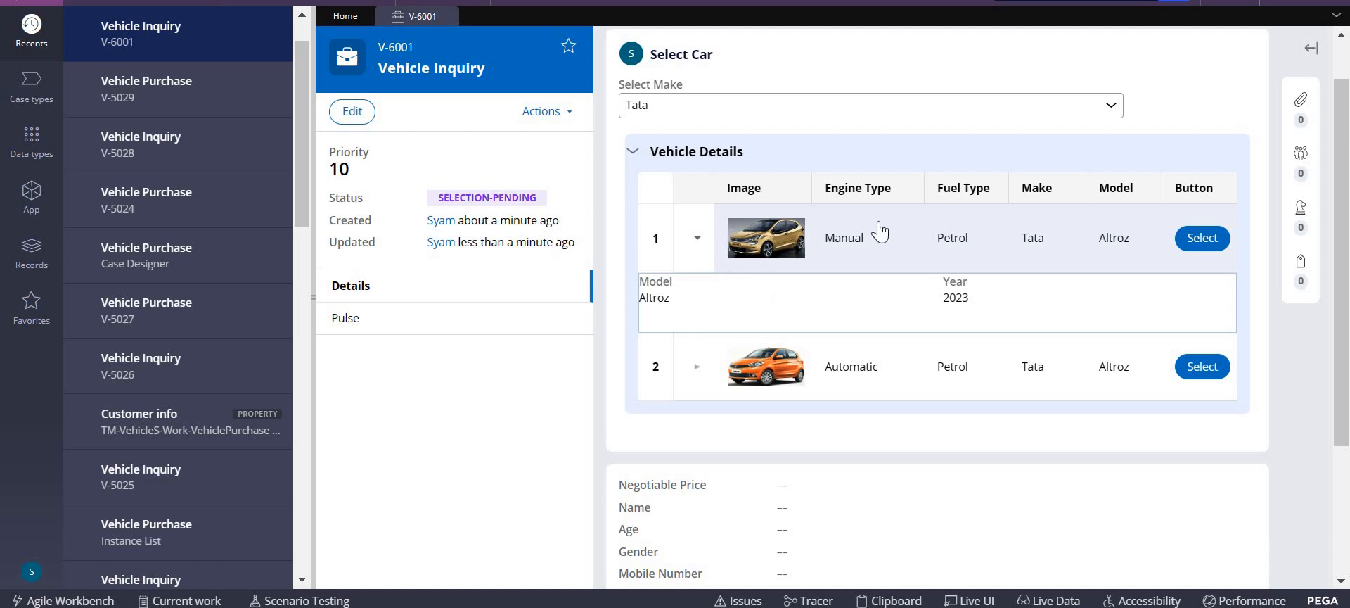
{"action": "mouse_move", "coordinate": [811, 315]}
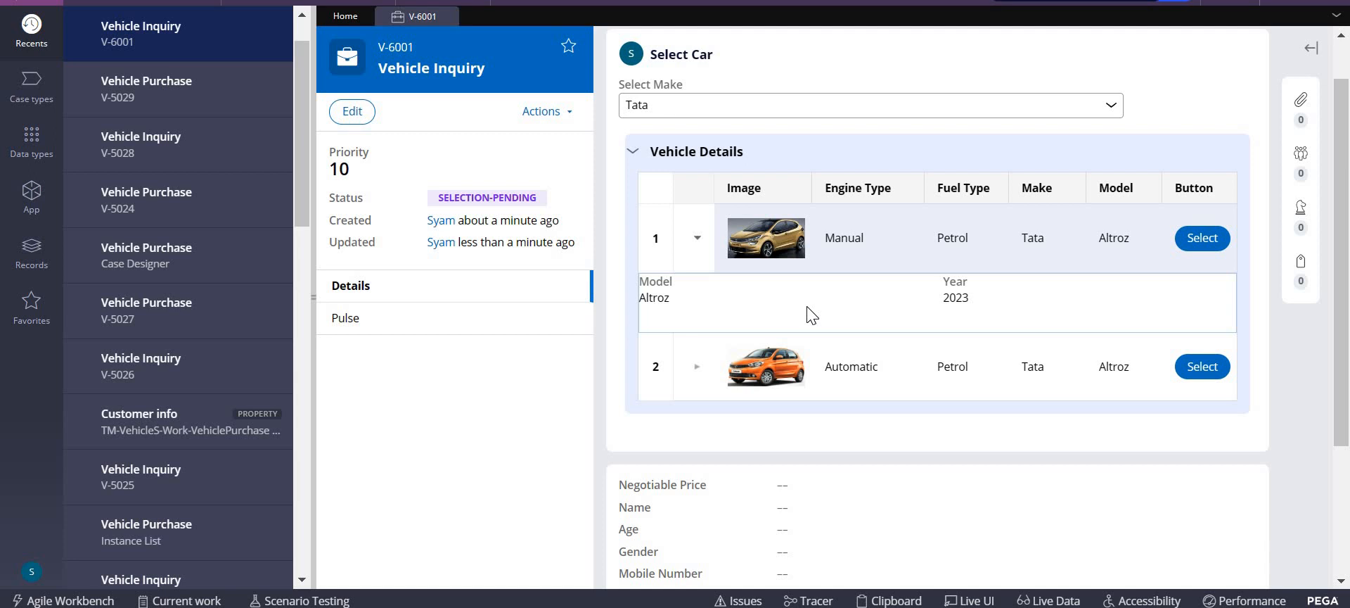
{"action": "mouse_move", "coordinate": [978, 512]}
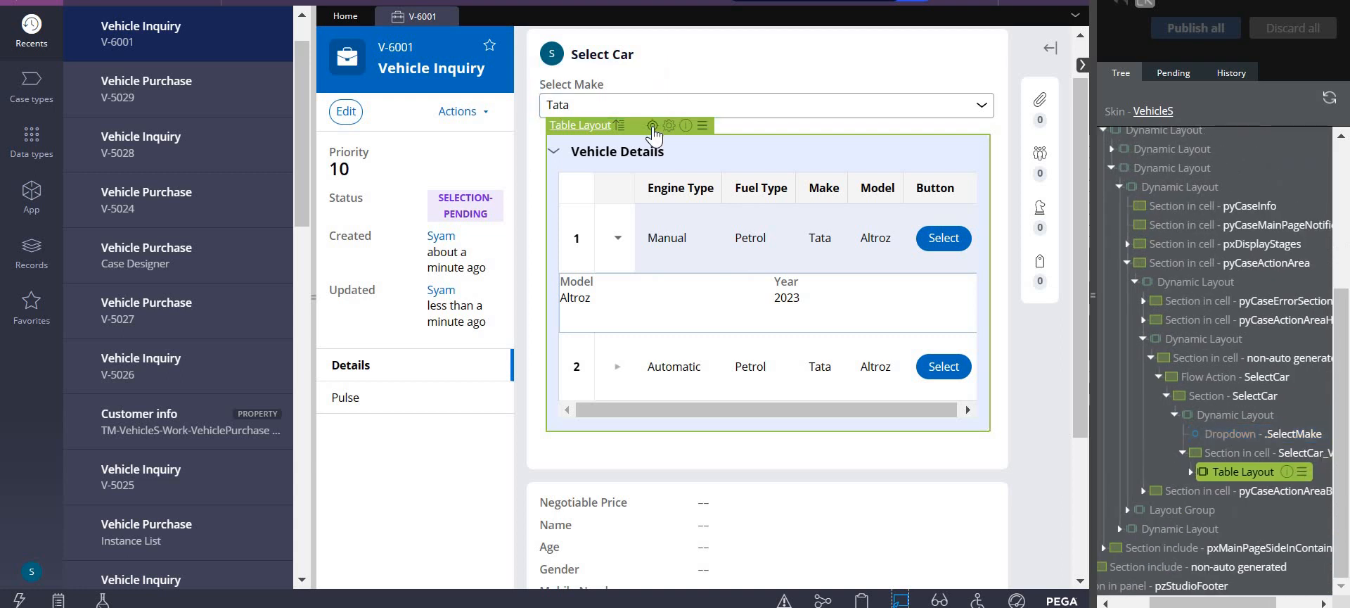
Open Section Vehicle Details from Live UI and select its table layout
{"action": "left_click", "coordinate": [652, 126]}
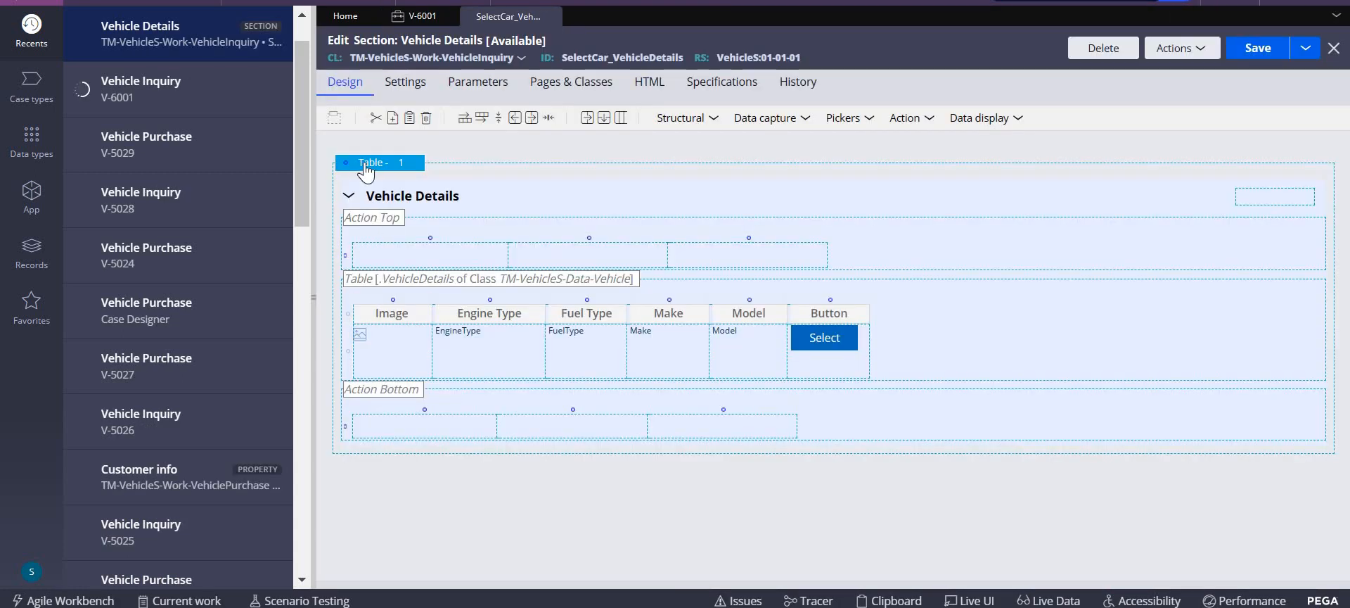
{"action": "left_click", "coordinate": [372, 163]}
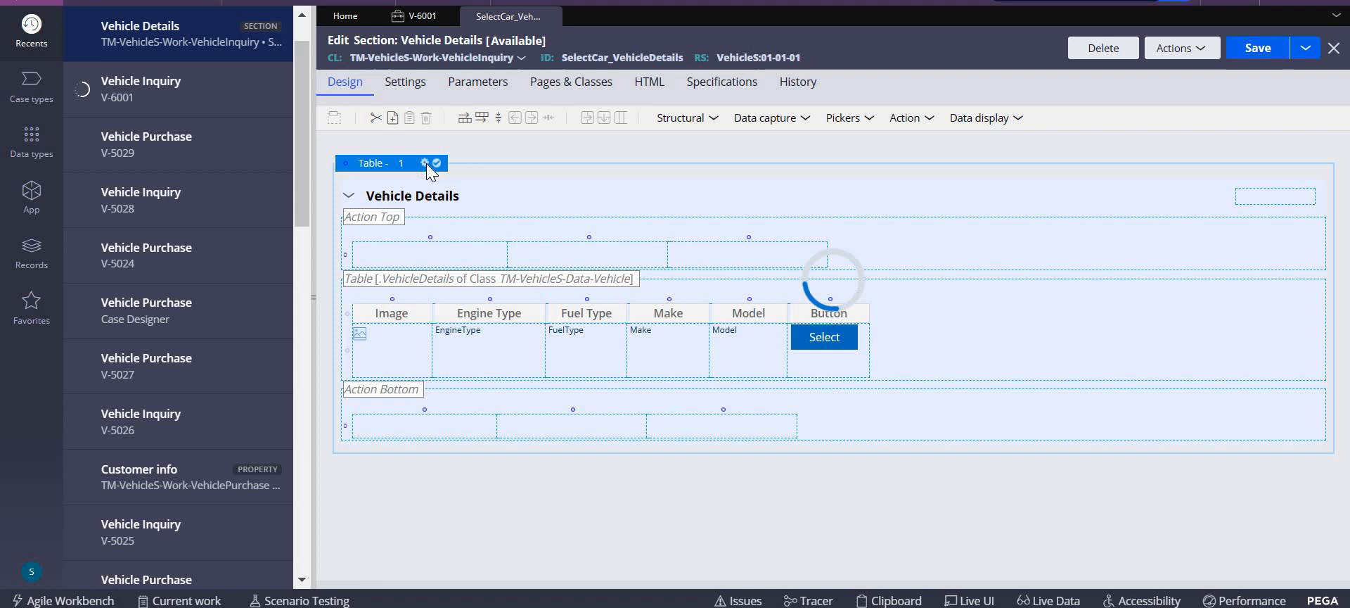
Set the table's row details to display as Expandable rows with the default template
{"action": "left_click", "coordinate": [423, 162]}
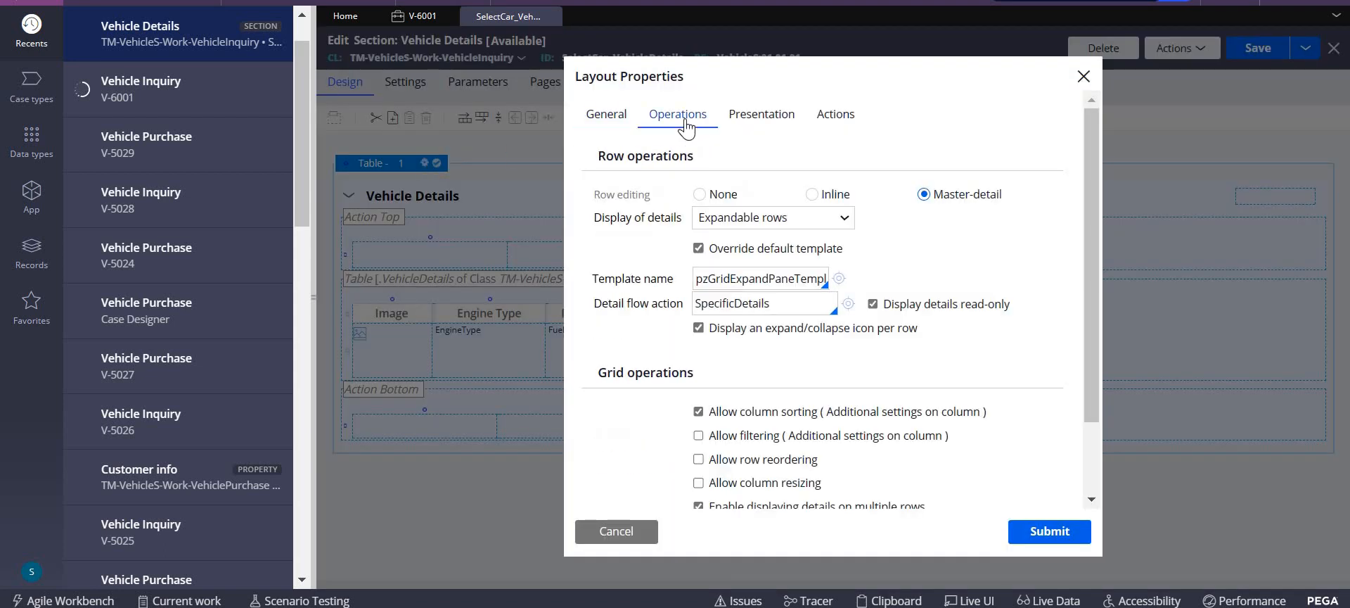
{"action": "mouse_move", "coordinate": [718, 250]}
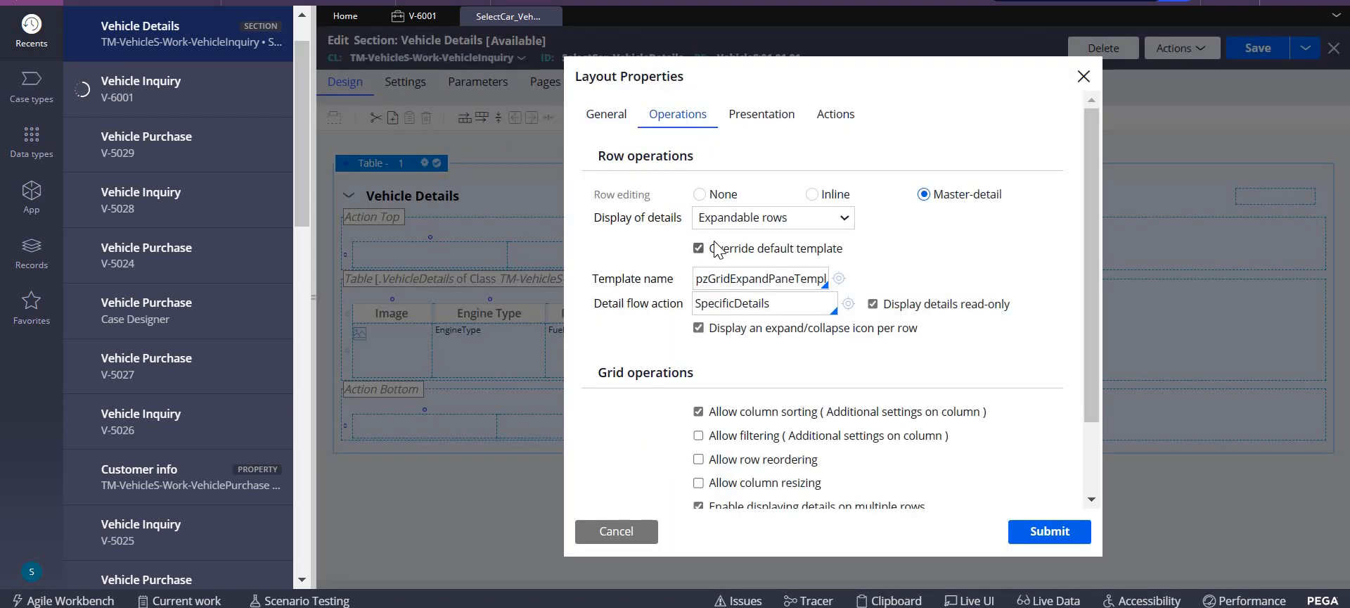
{"action": "left_click", "coordinate": [698, 248]}
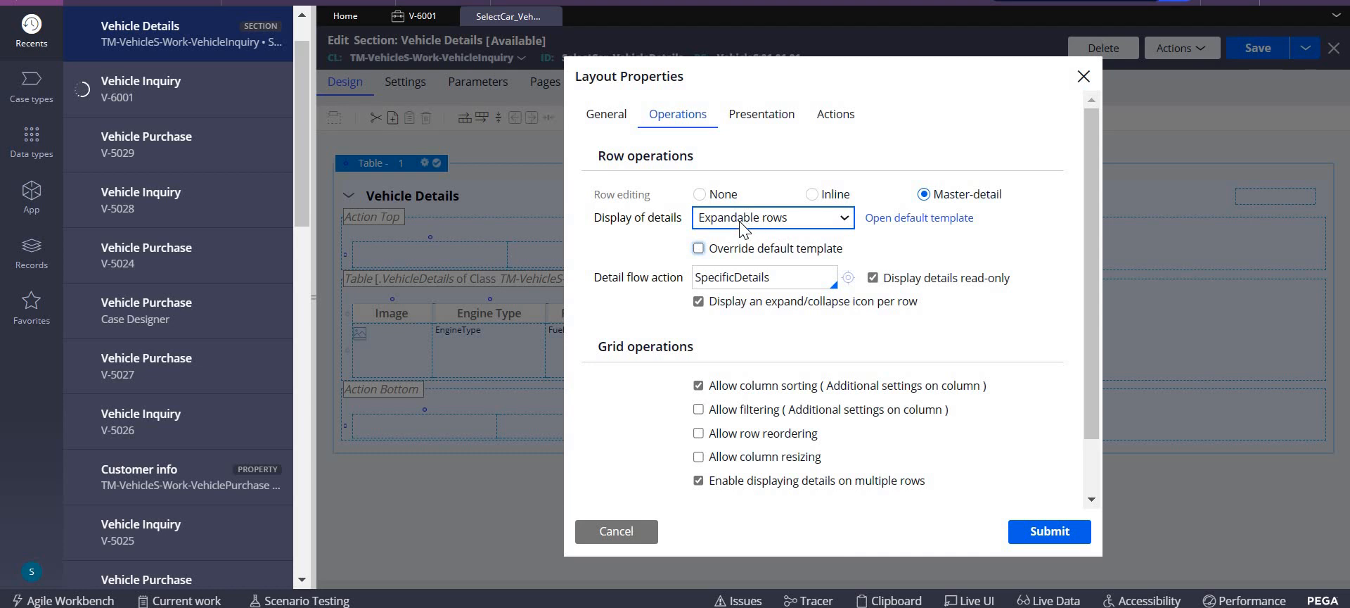
{"action": "left_click", "coordinate": [768, 217]}
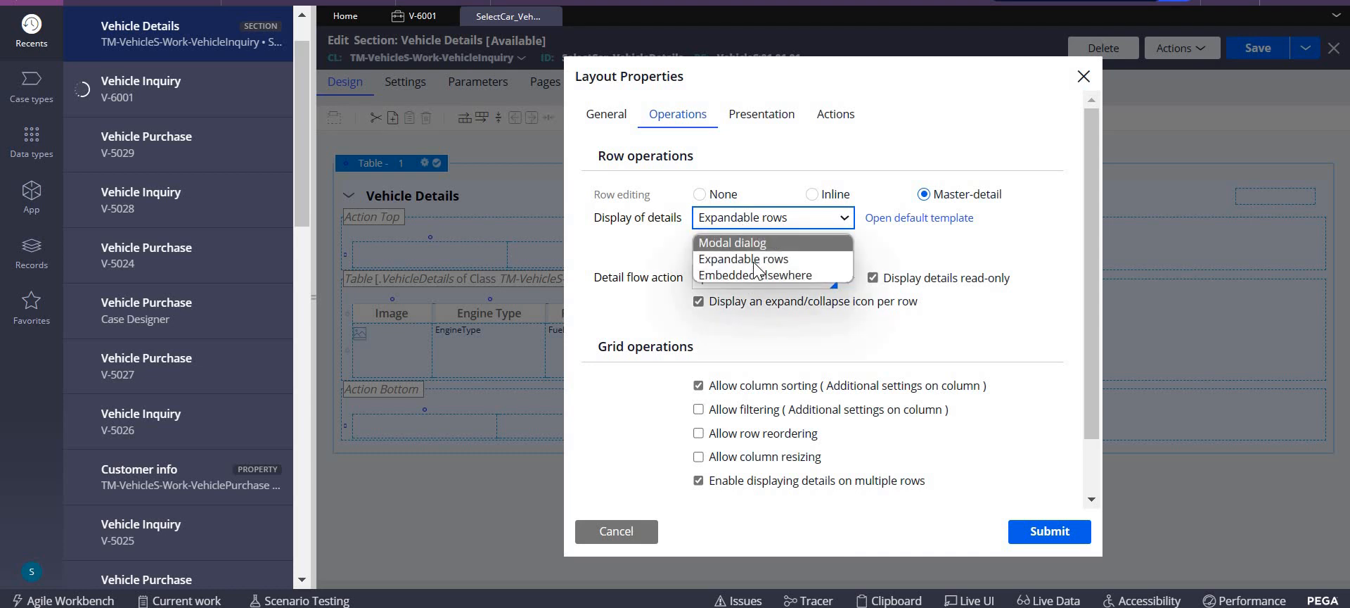
{"action": "left_click", "coordinate": [743, 259]}
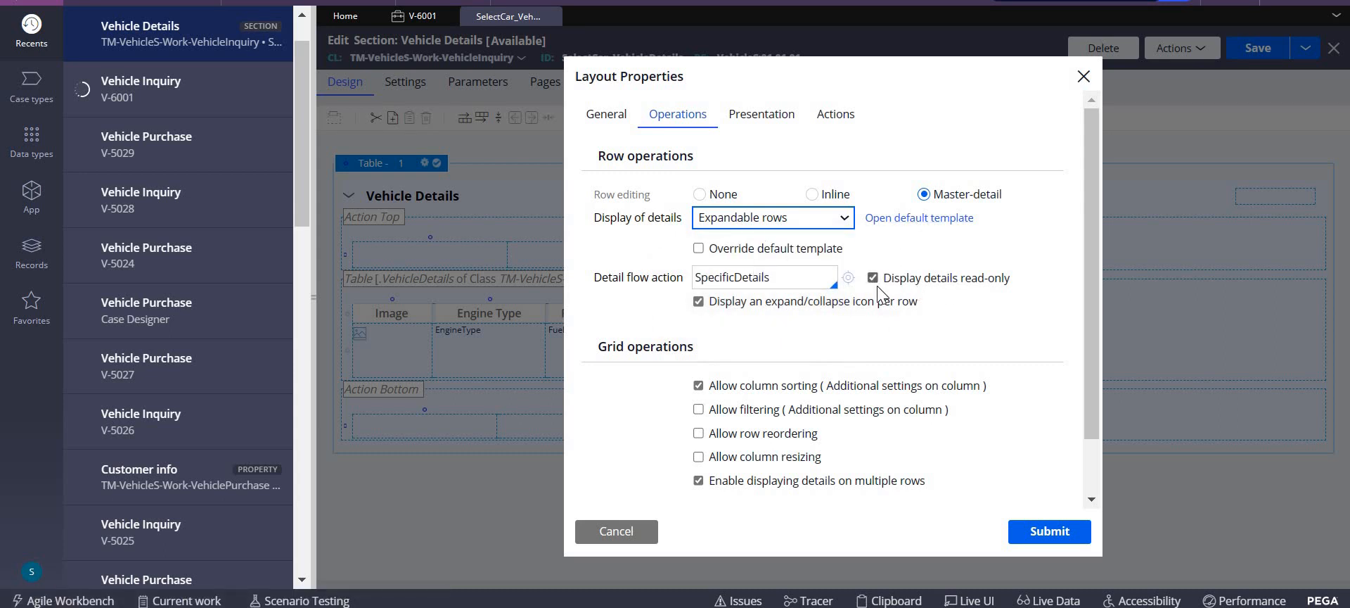
Make the row details editable and open the SpecificDetails flow action
{"action": "left_click", "coordinate": [871, 277]}
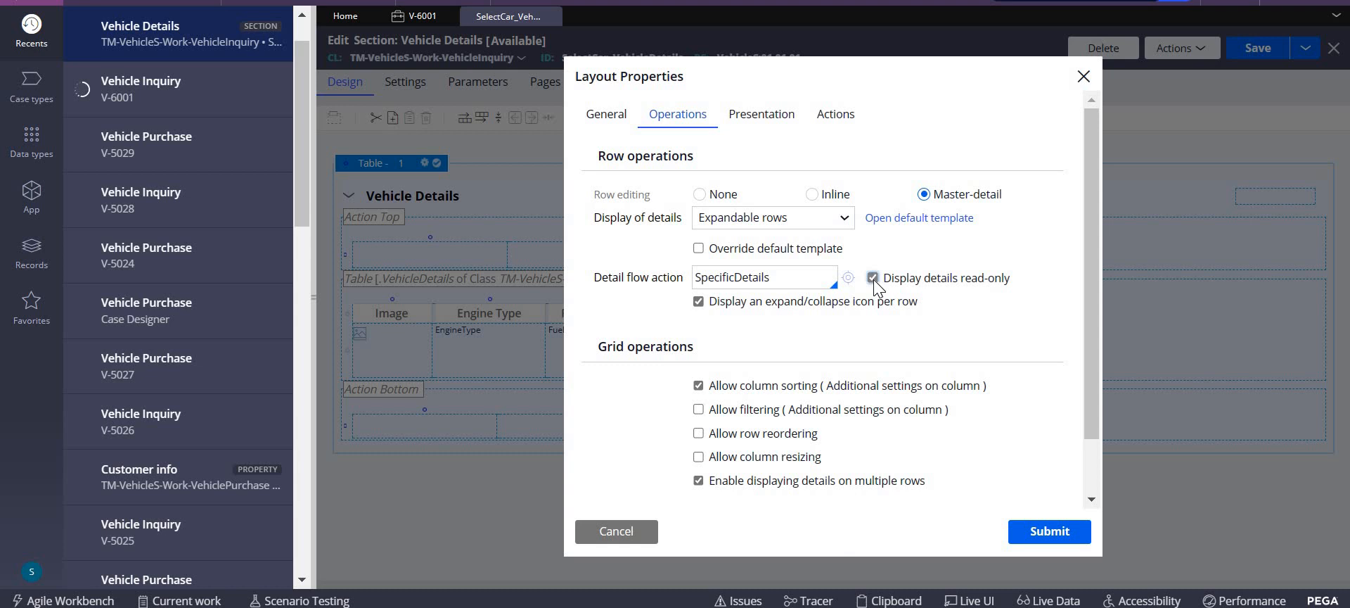
{"action": "left_click", "coordinate": [872, 277]}
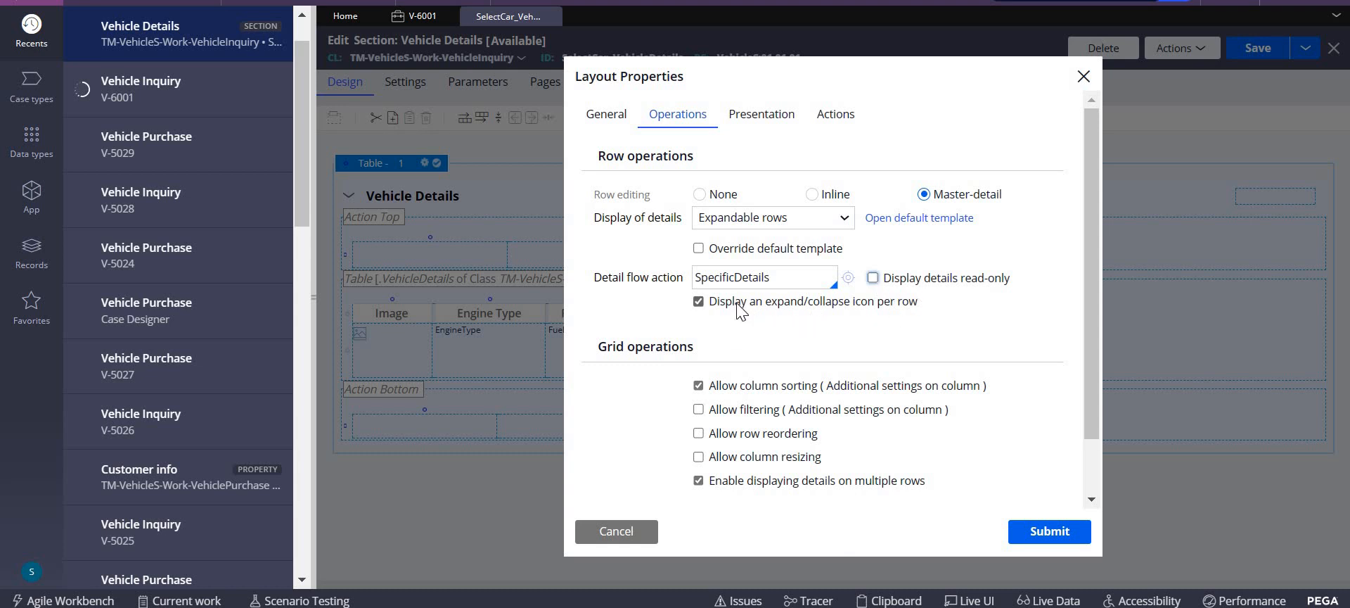
{"action": "mouse_move", "coordinate": [829, 318]}
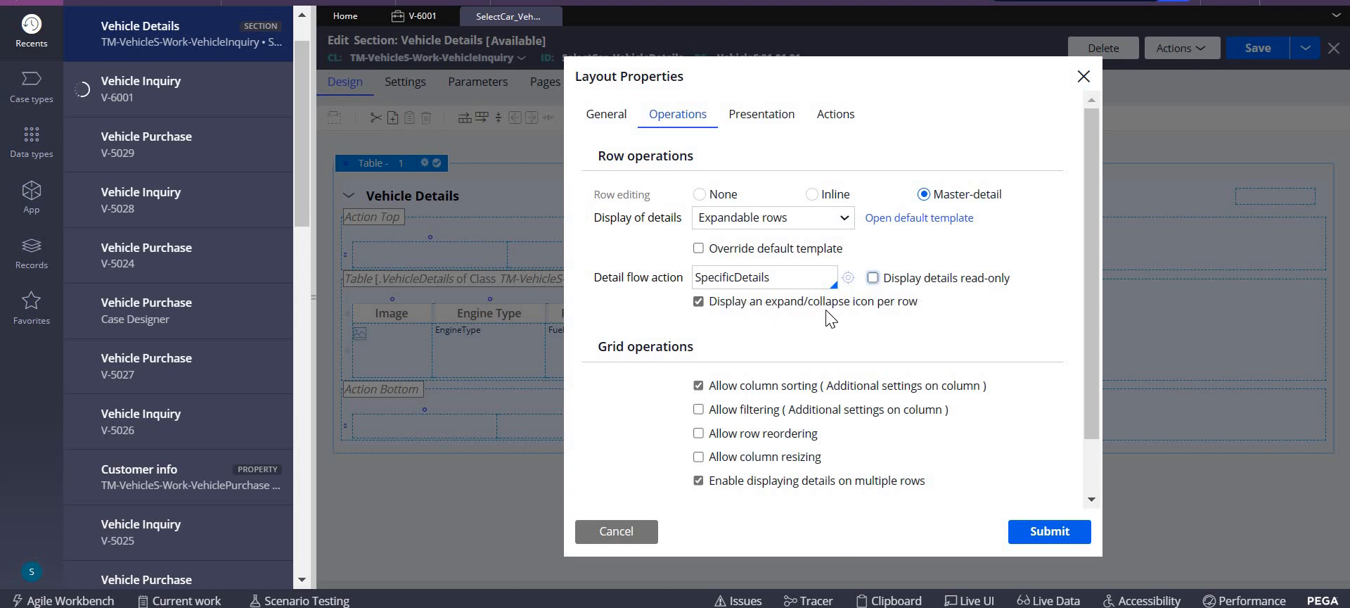
{"action": "mouse_move", "coordinate": [877, 318]}
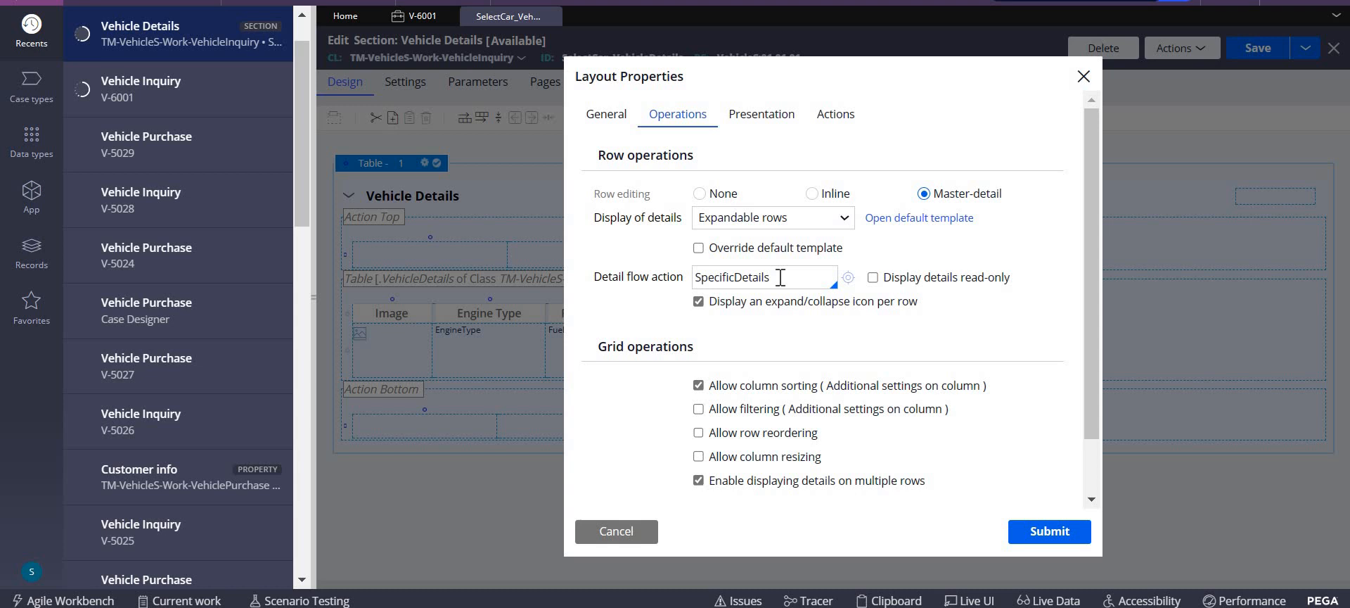
{"action": "double_click", "coordinate": [731, 276]}
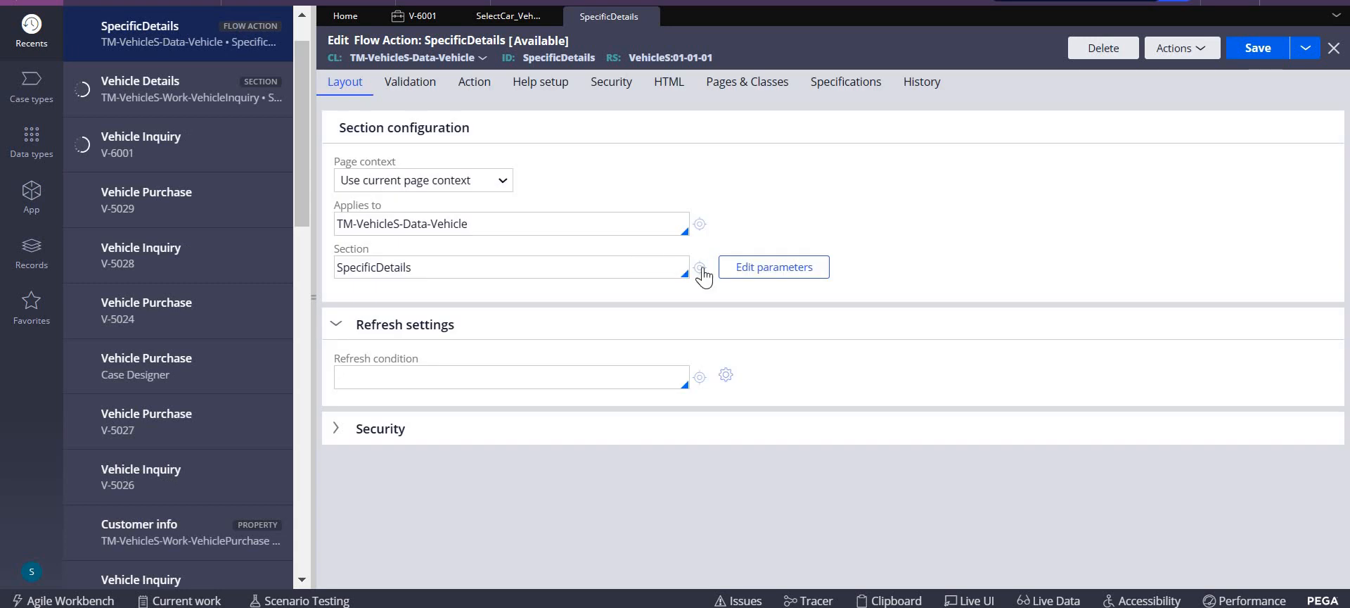
Convert the SpecificDetails section to a full section editor section
{"action": "left_click", "coordinate": [700, 271]}
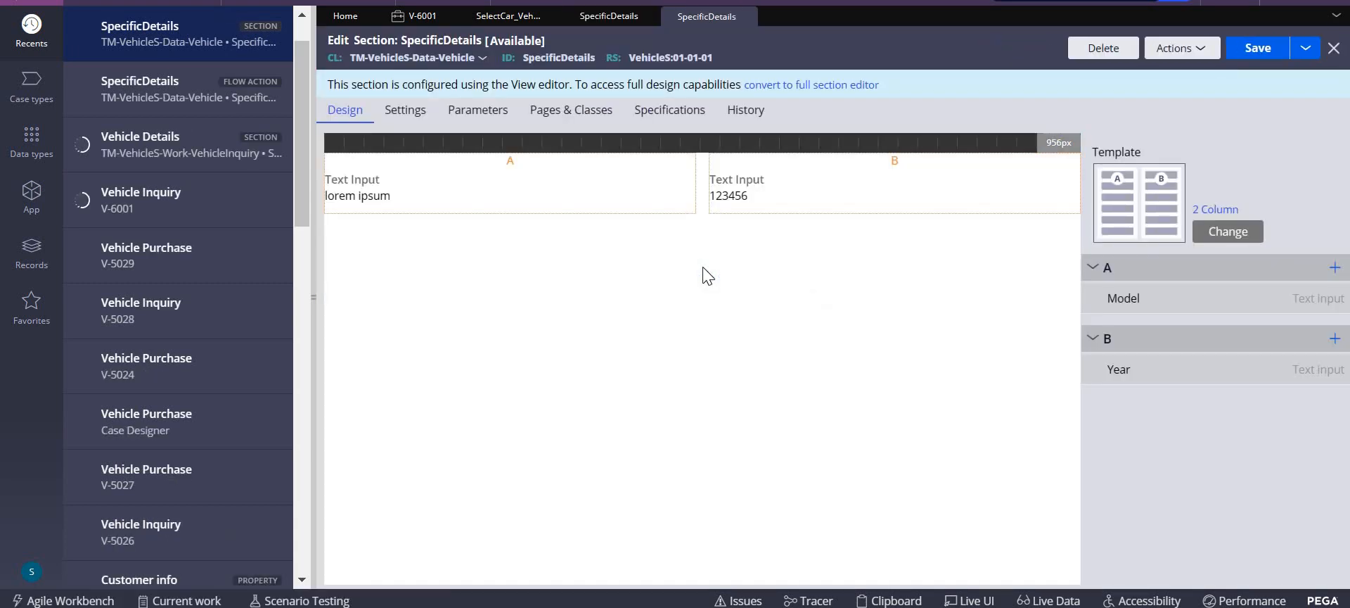
{"action": "left_click", "coordinate": [893, 188]}
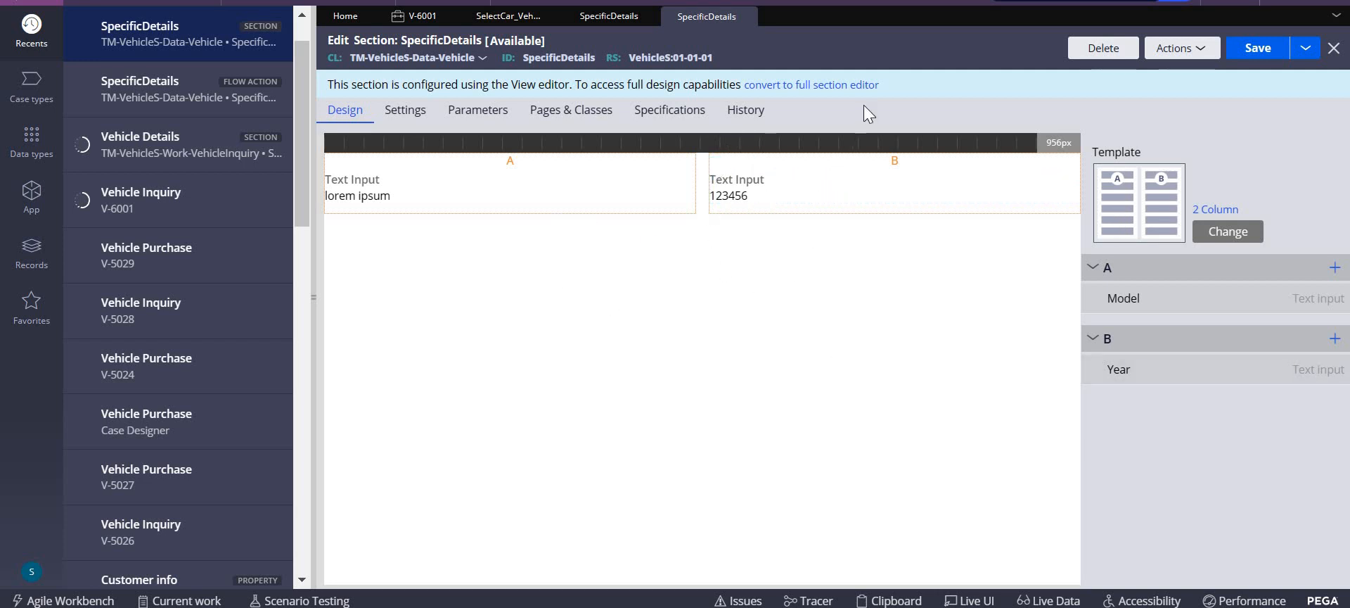
{"action": "left_click", "coordinate": [810, 85]}
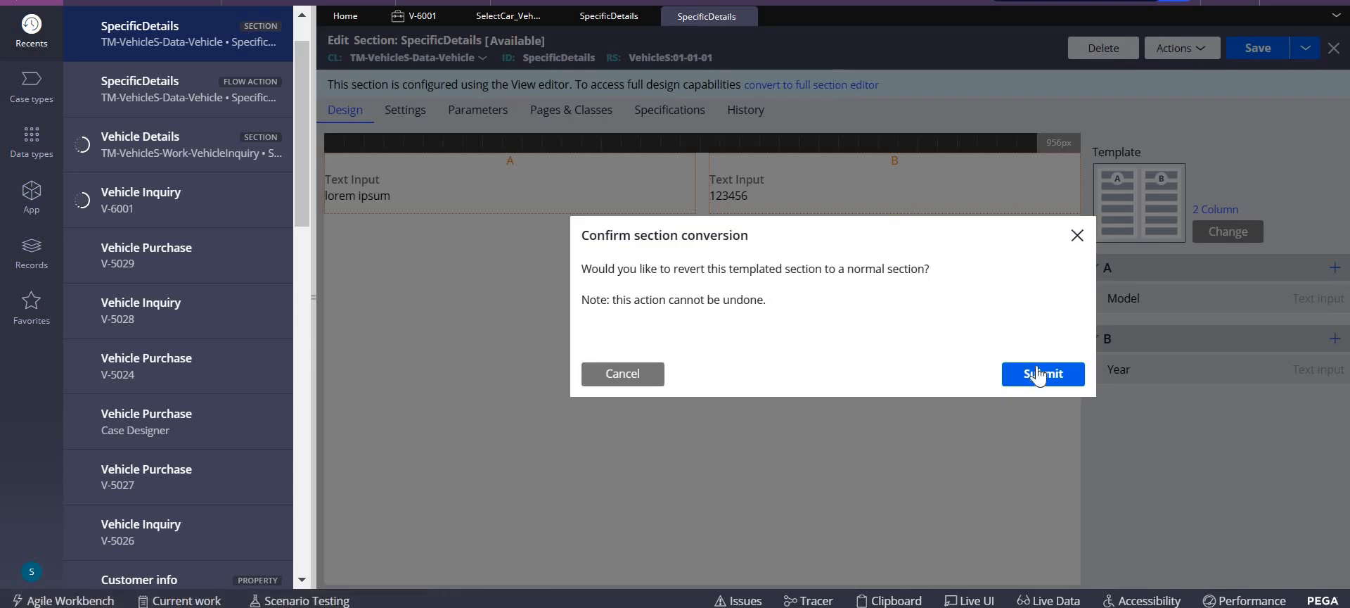
{"action": "left_click", "coordinate": [1043, 374]}
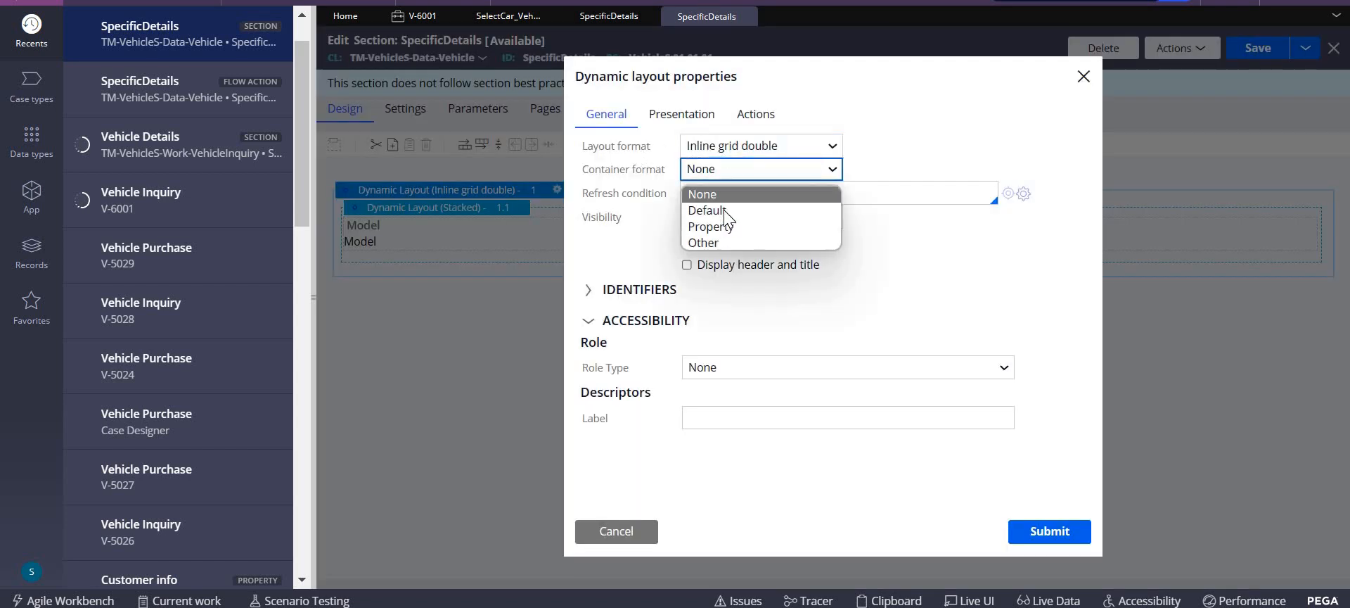
Set the layout container format to Default, save the section, and return to V-6001
{"action": "left_click", "coordinate": [706, 211]}
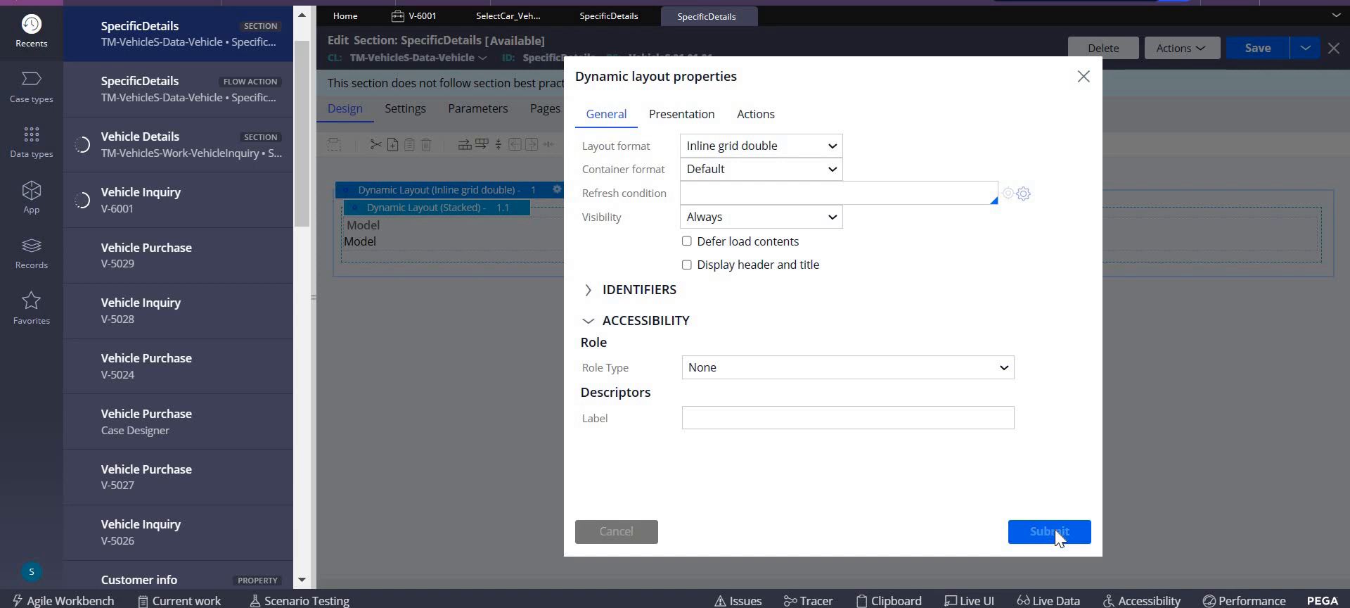
{"action": "left_click", "coordinate": [1049, 531]}
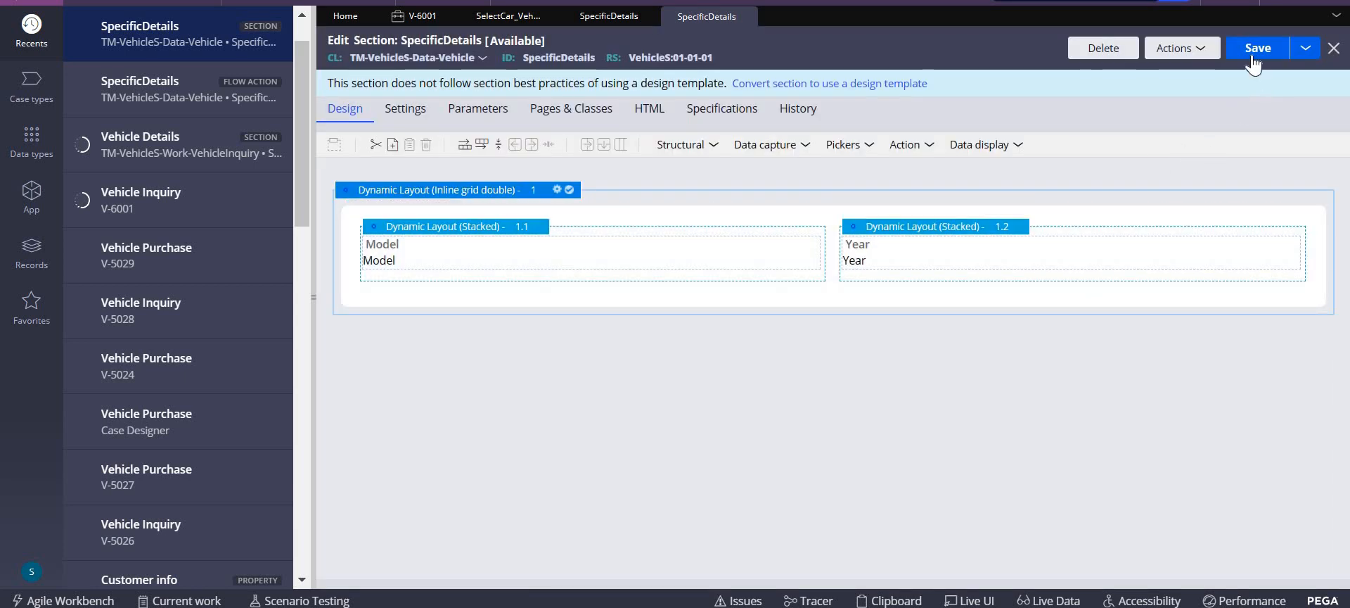
{"action": "left_click", "coordinate": [1259, 47]}
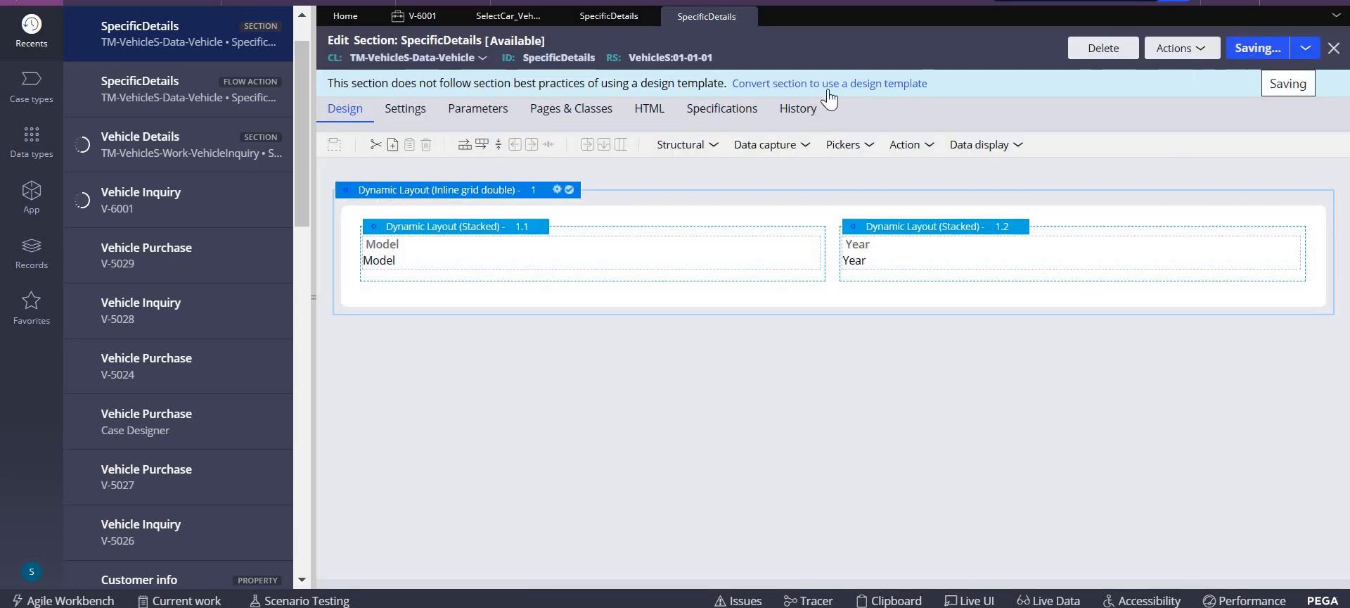
{"action": "left_click", "coordinate": [422, 15]}
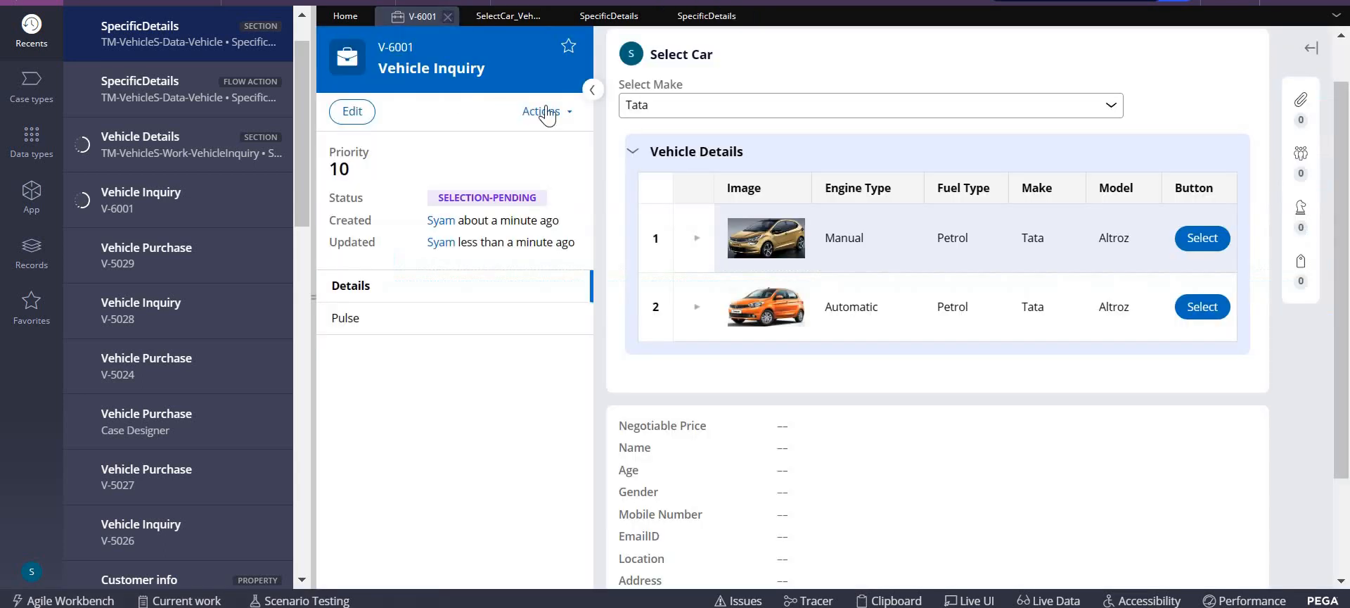
Discard unsaved changes and reopen the Select Car assignment for V-6001
{"action": "left_click", "coordinate": [541, 111]}
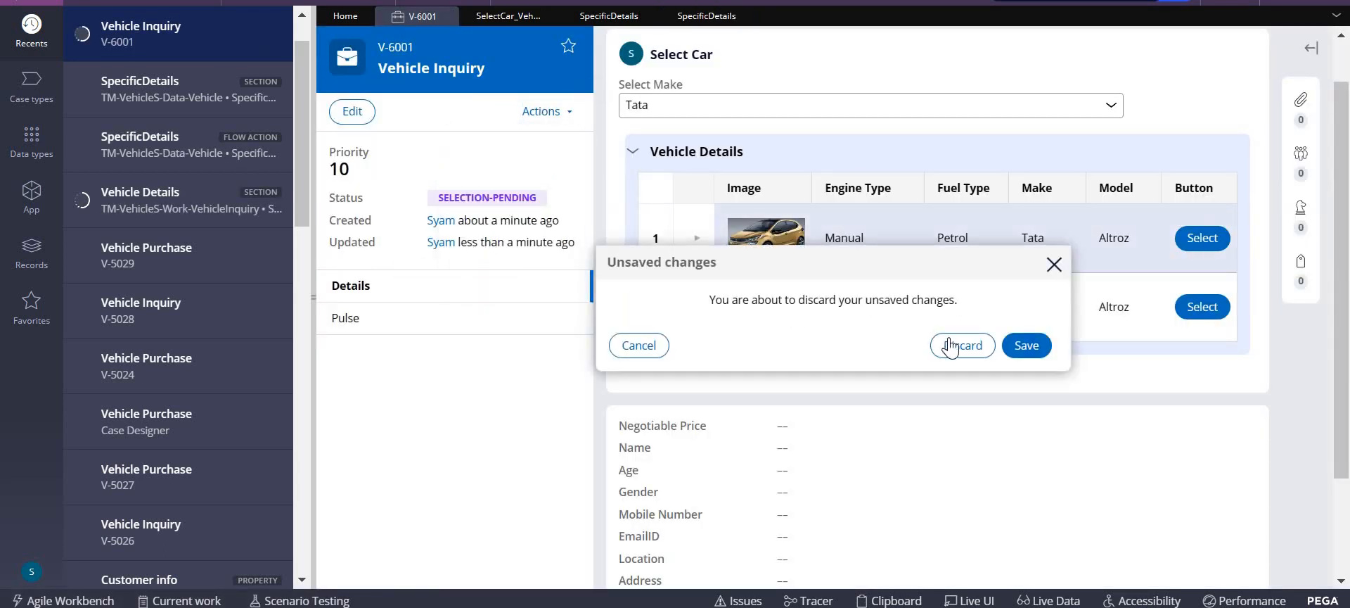
{"action": "left_click", "coordinate": [962, 345]}
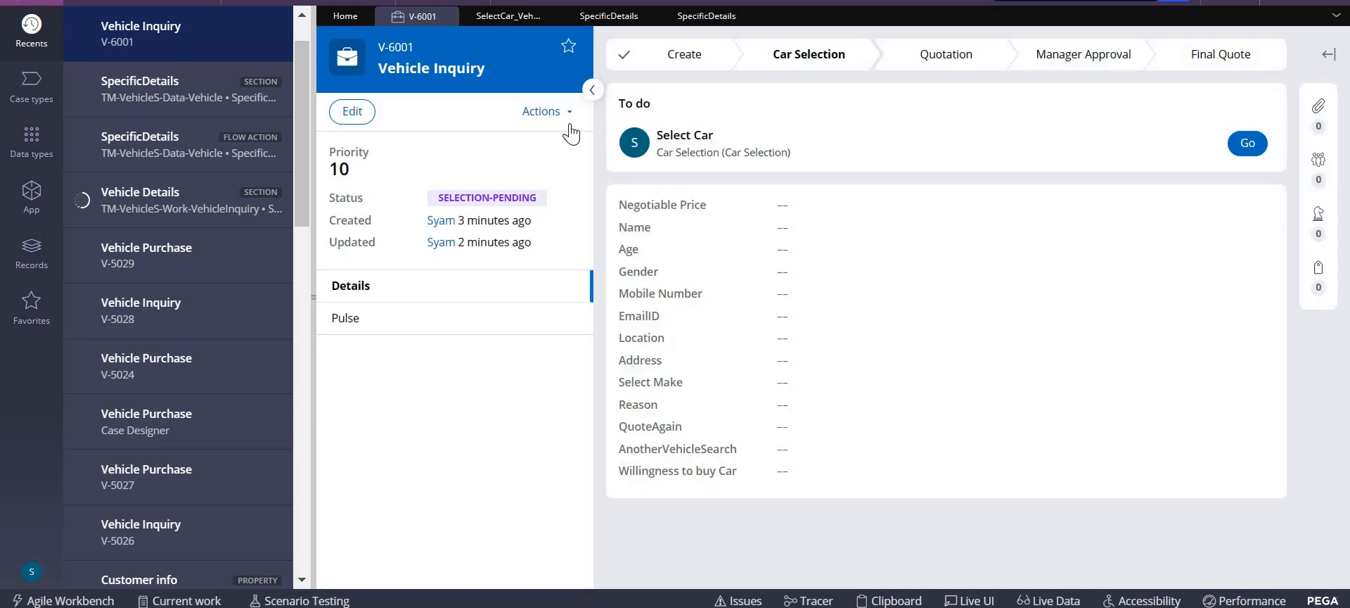
{"action": "left_click", "coordinate": [541, 111]}
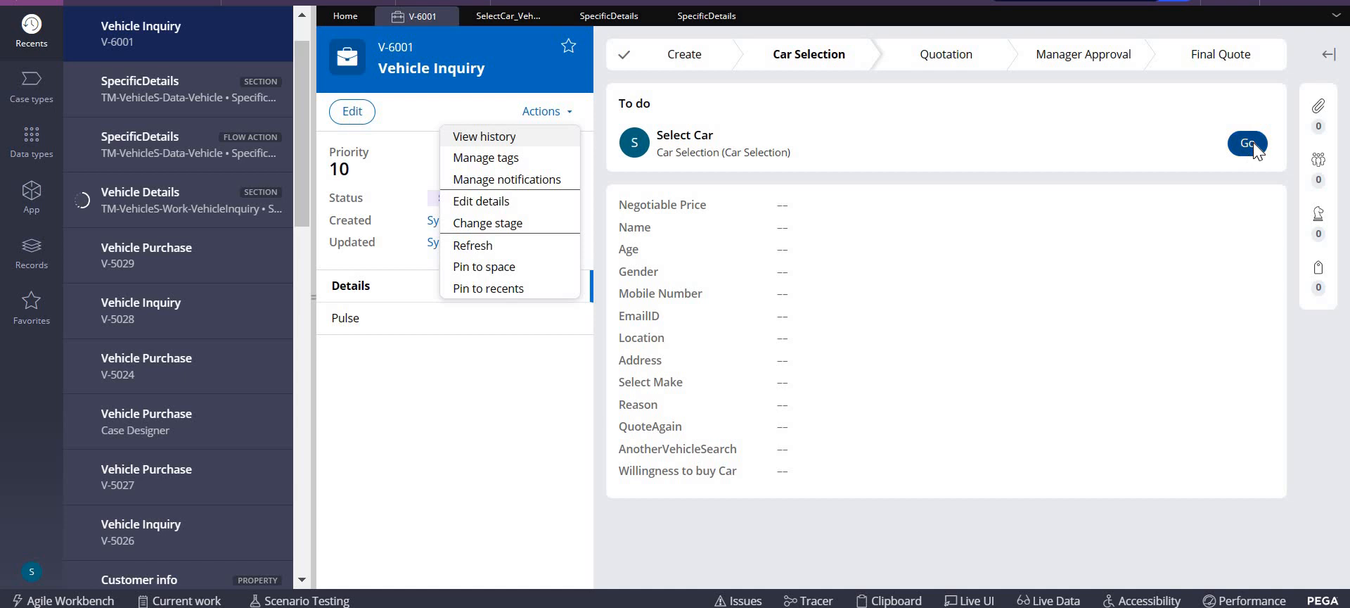
{"action": "left_click", "coordinate": [1247, 143]}
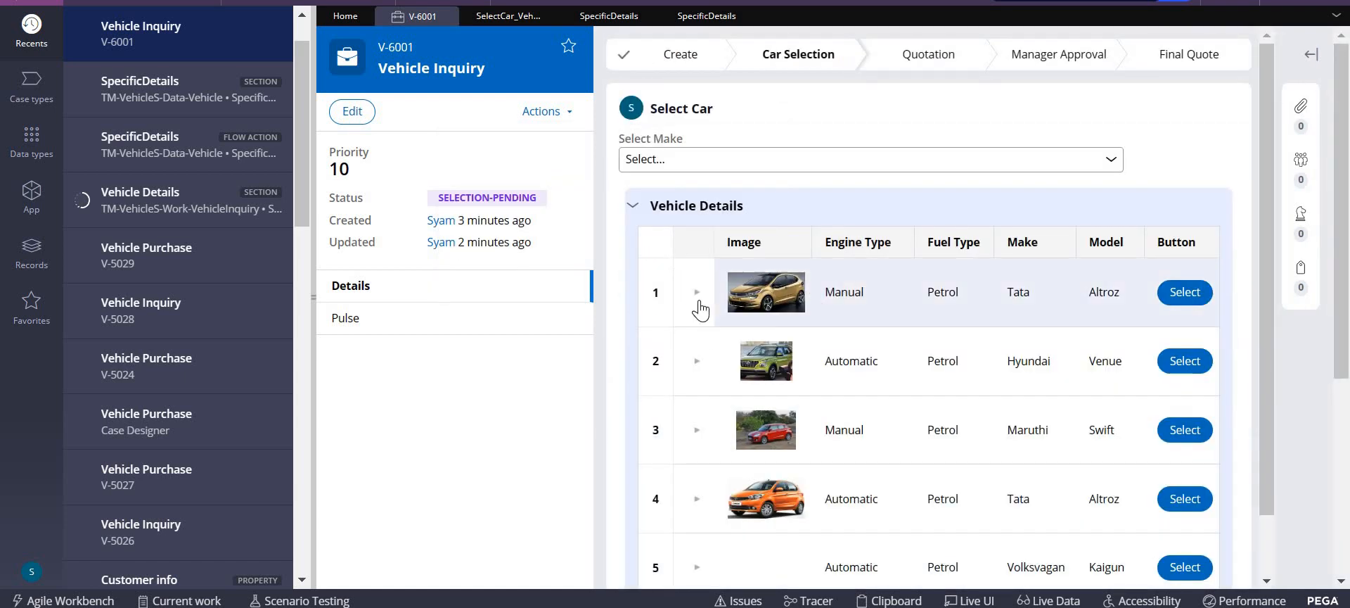
Expand the first row showing Altroz, 2023, and select that Tata car
{"action": "left_click", "coordinate": [697, 291]}
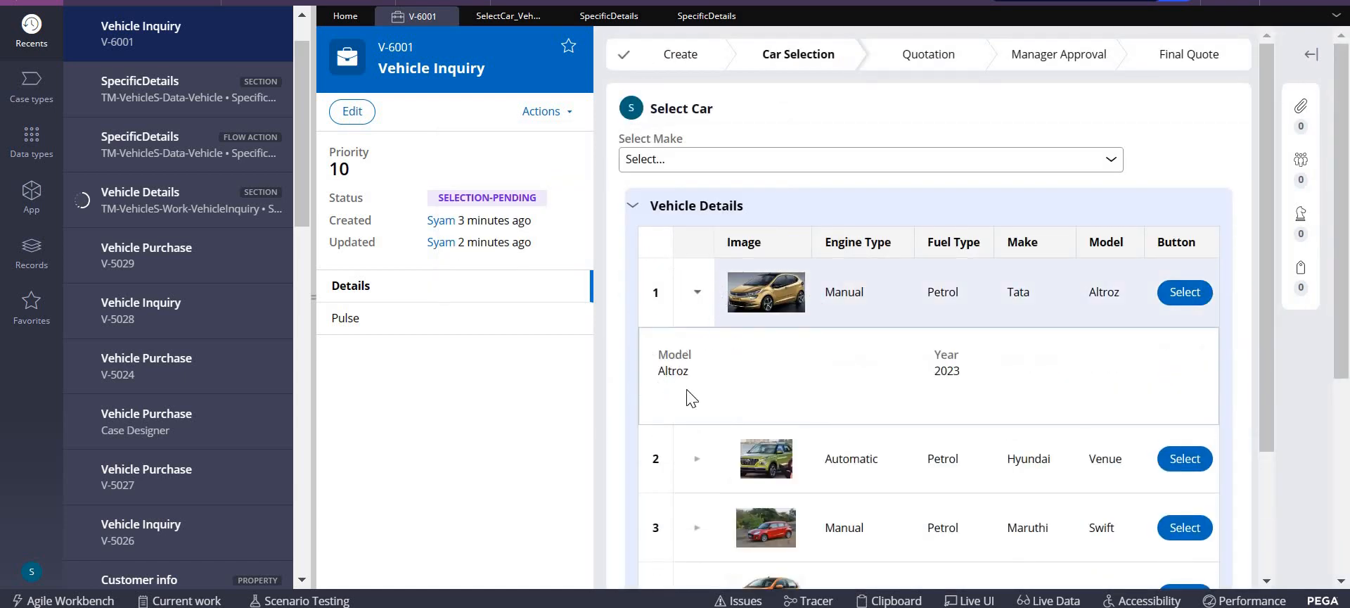
{"action": "mouse_move", "coordinate": [835, 363]}
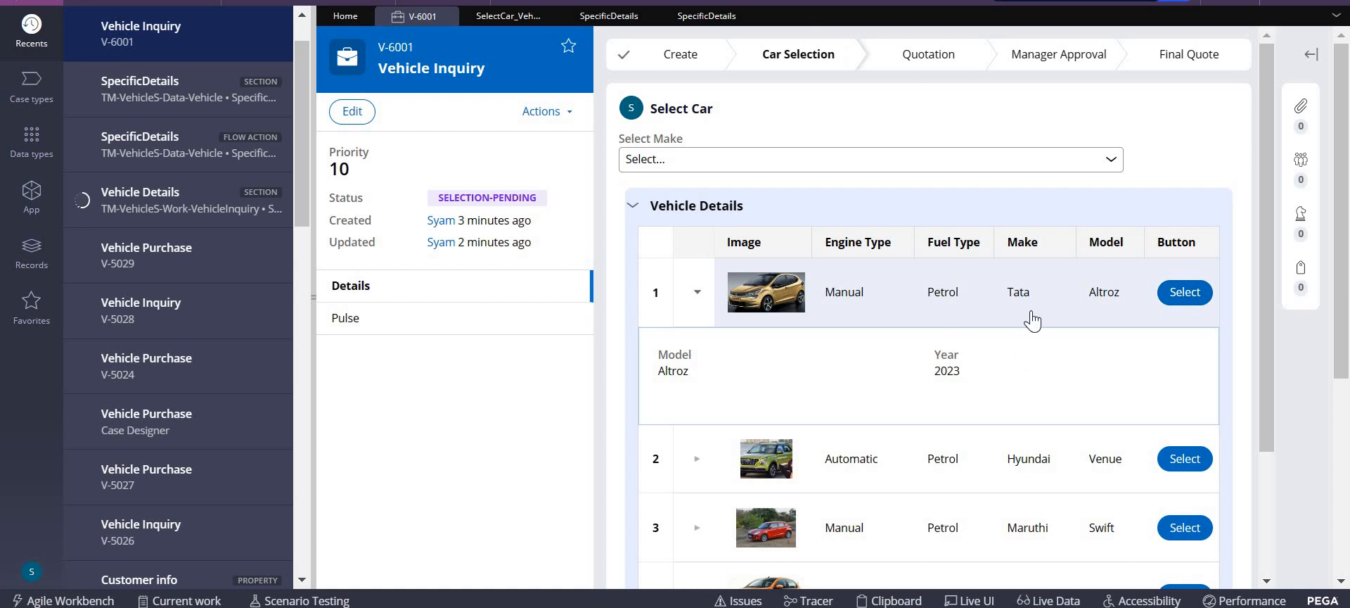
{"action": "mouse_move", "coordinate": [1121, 319]}
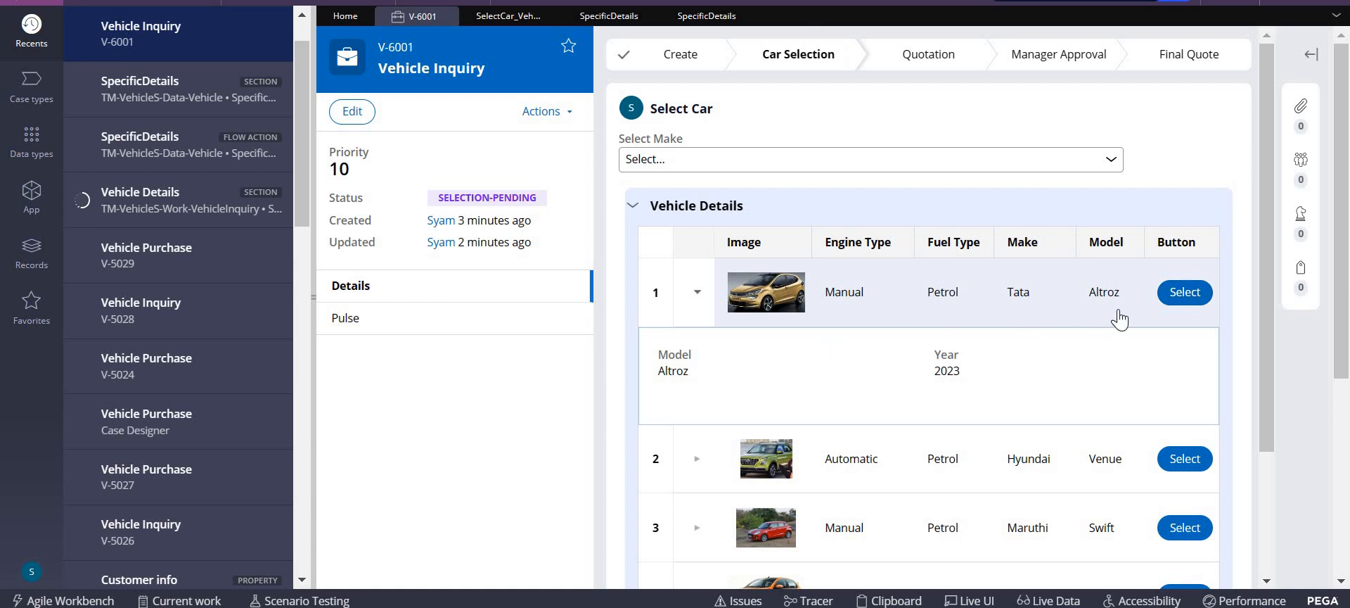
{"action": "mouse_move", "coordinate": [1266, 268]}
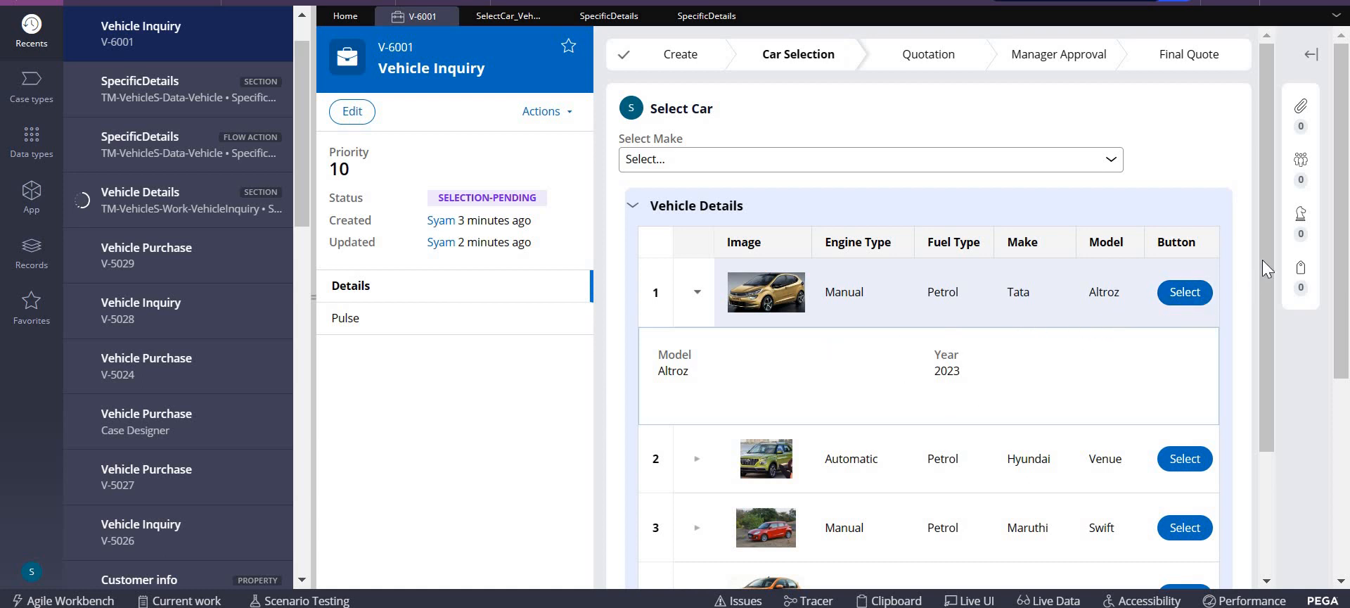
{"action": "scroll", "scroll_direction": "down", "scroll_amount": 3}
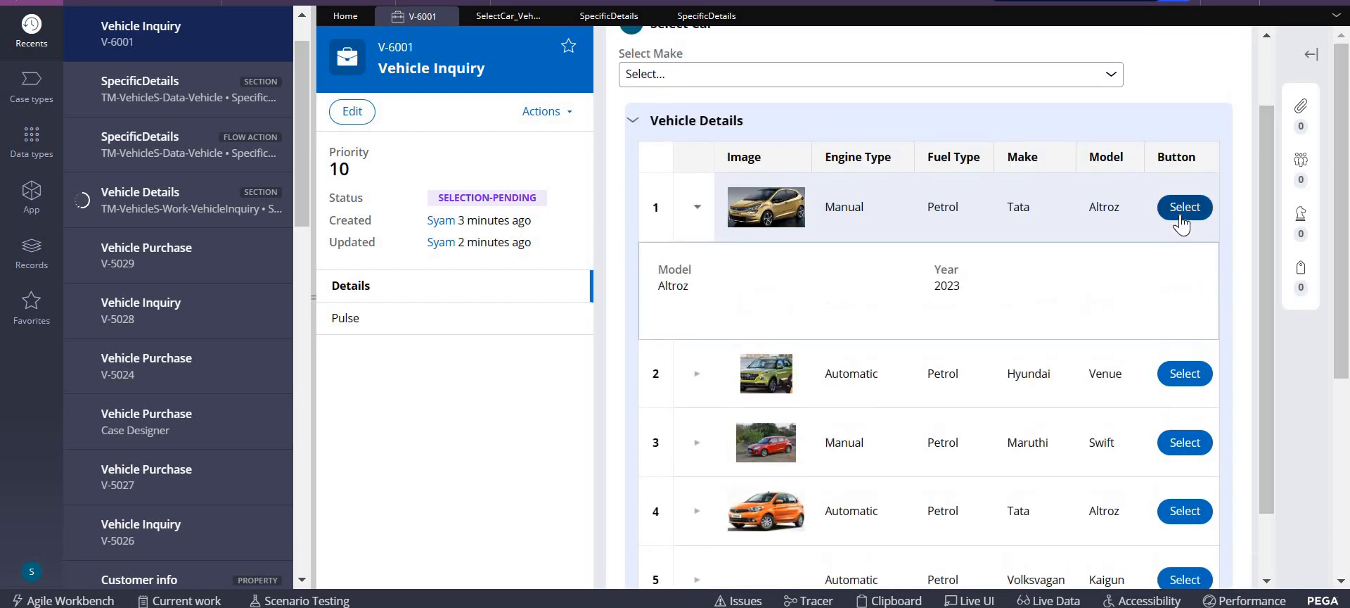
{"action": "left_click", "coordinate": [1185, 207]}
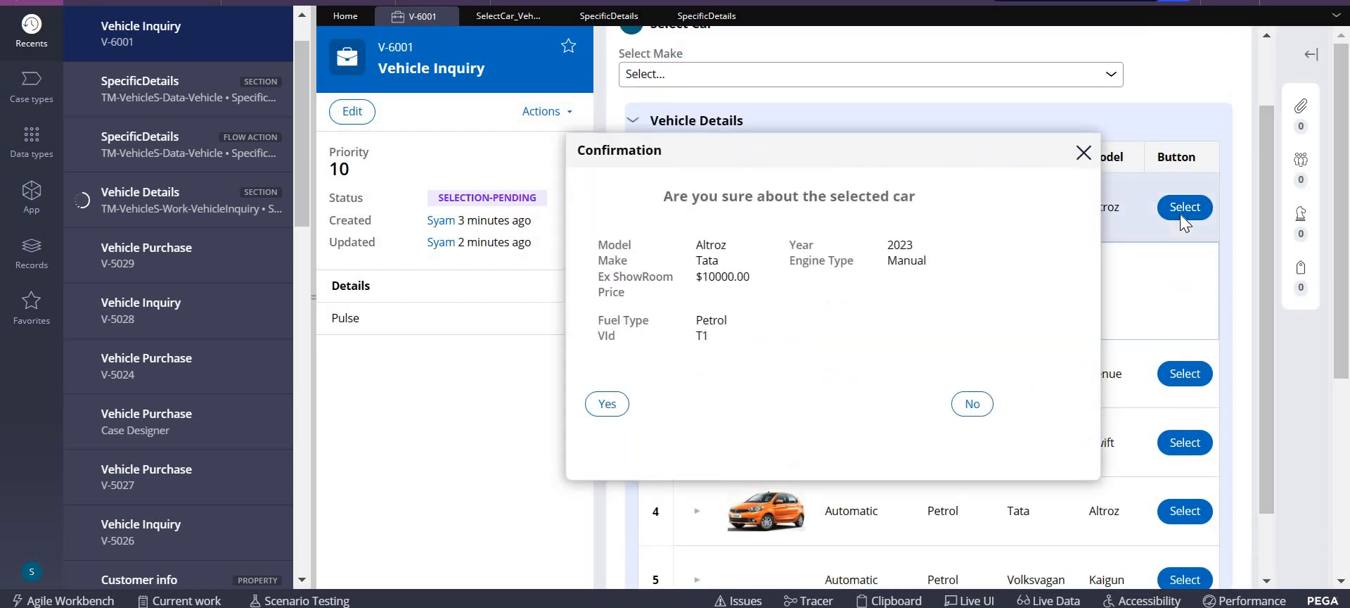